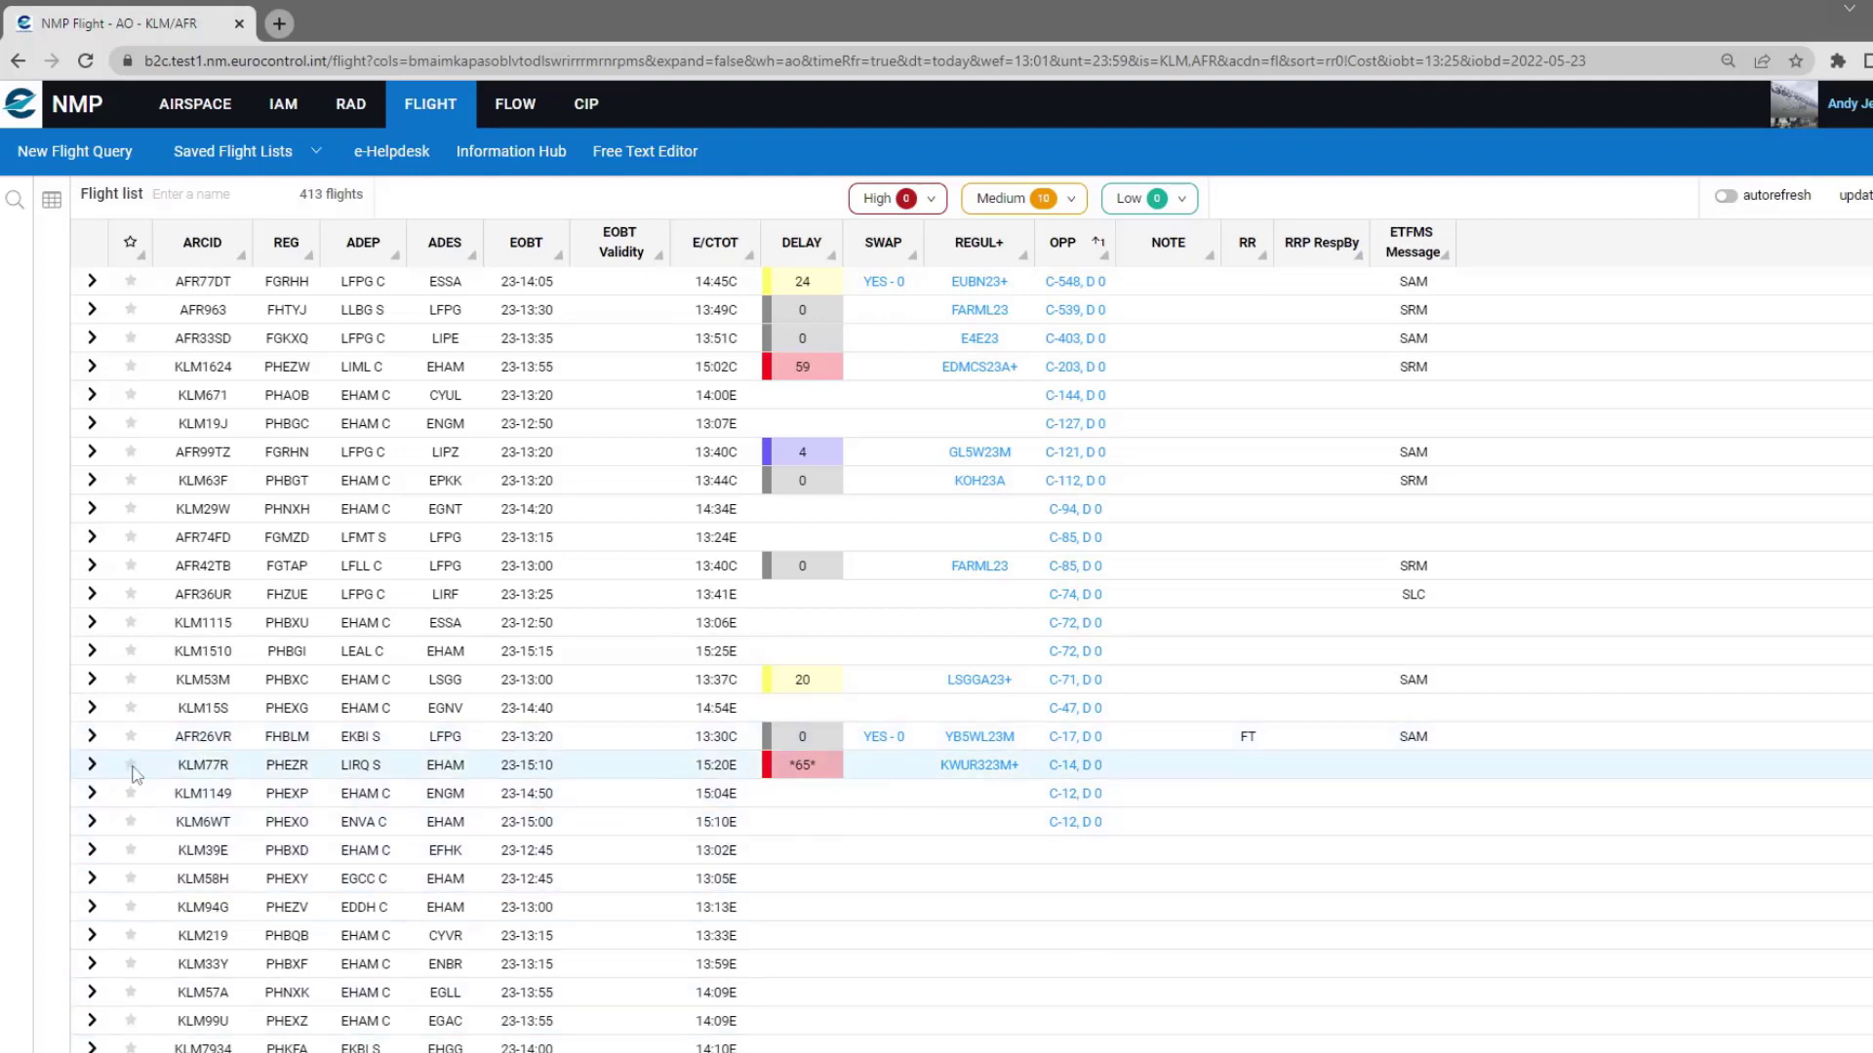
- Expand the KLM77R (PHEZR) row to reveal its times, slot status, regulation and route
left_click(91, 765)
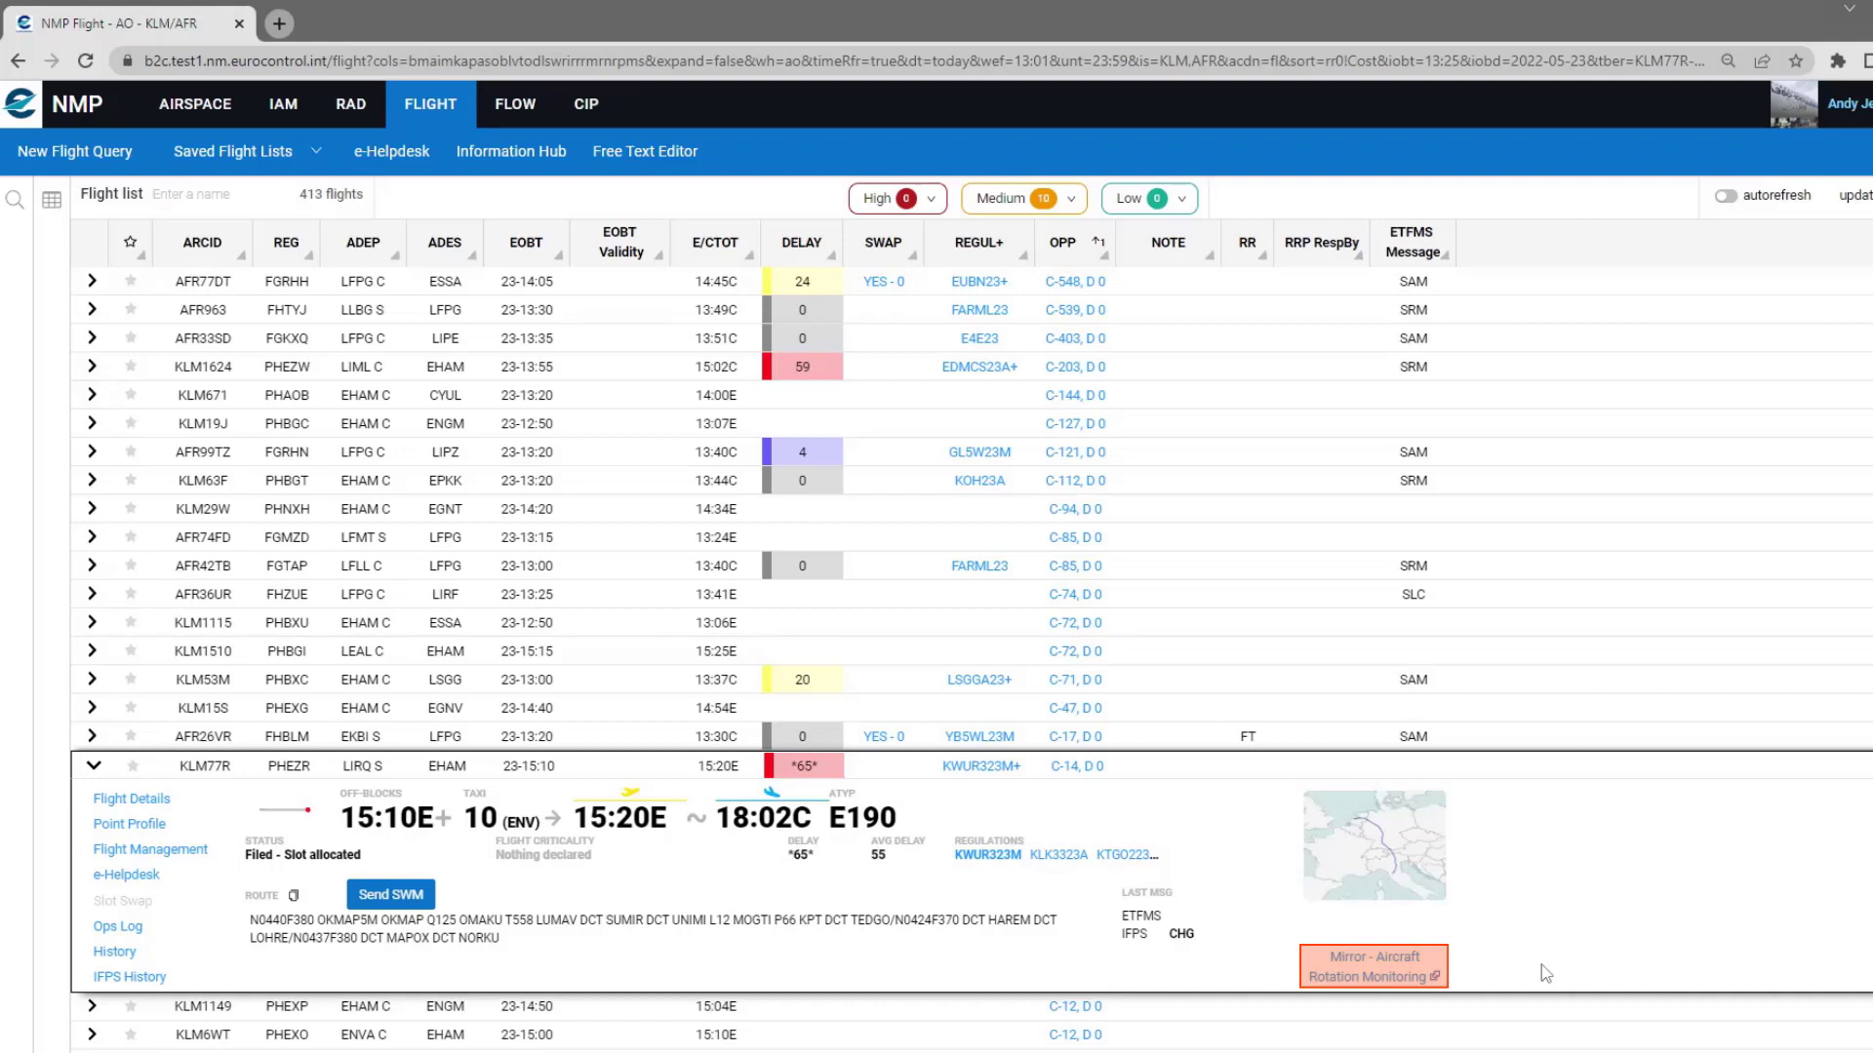
mouse_move(1409, 985)
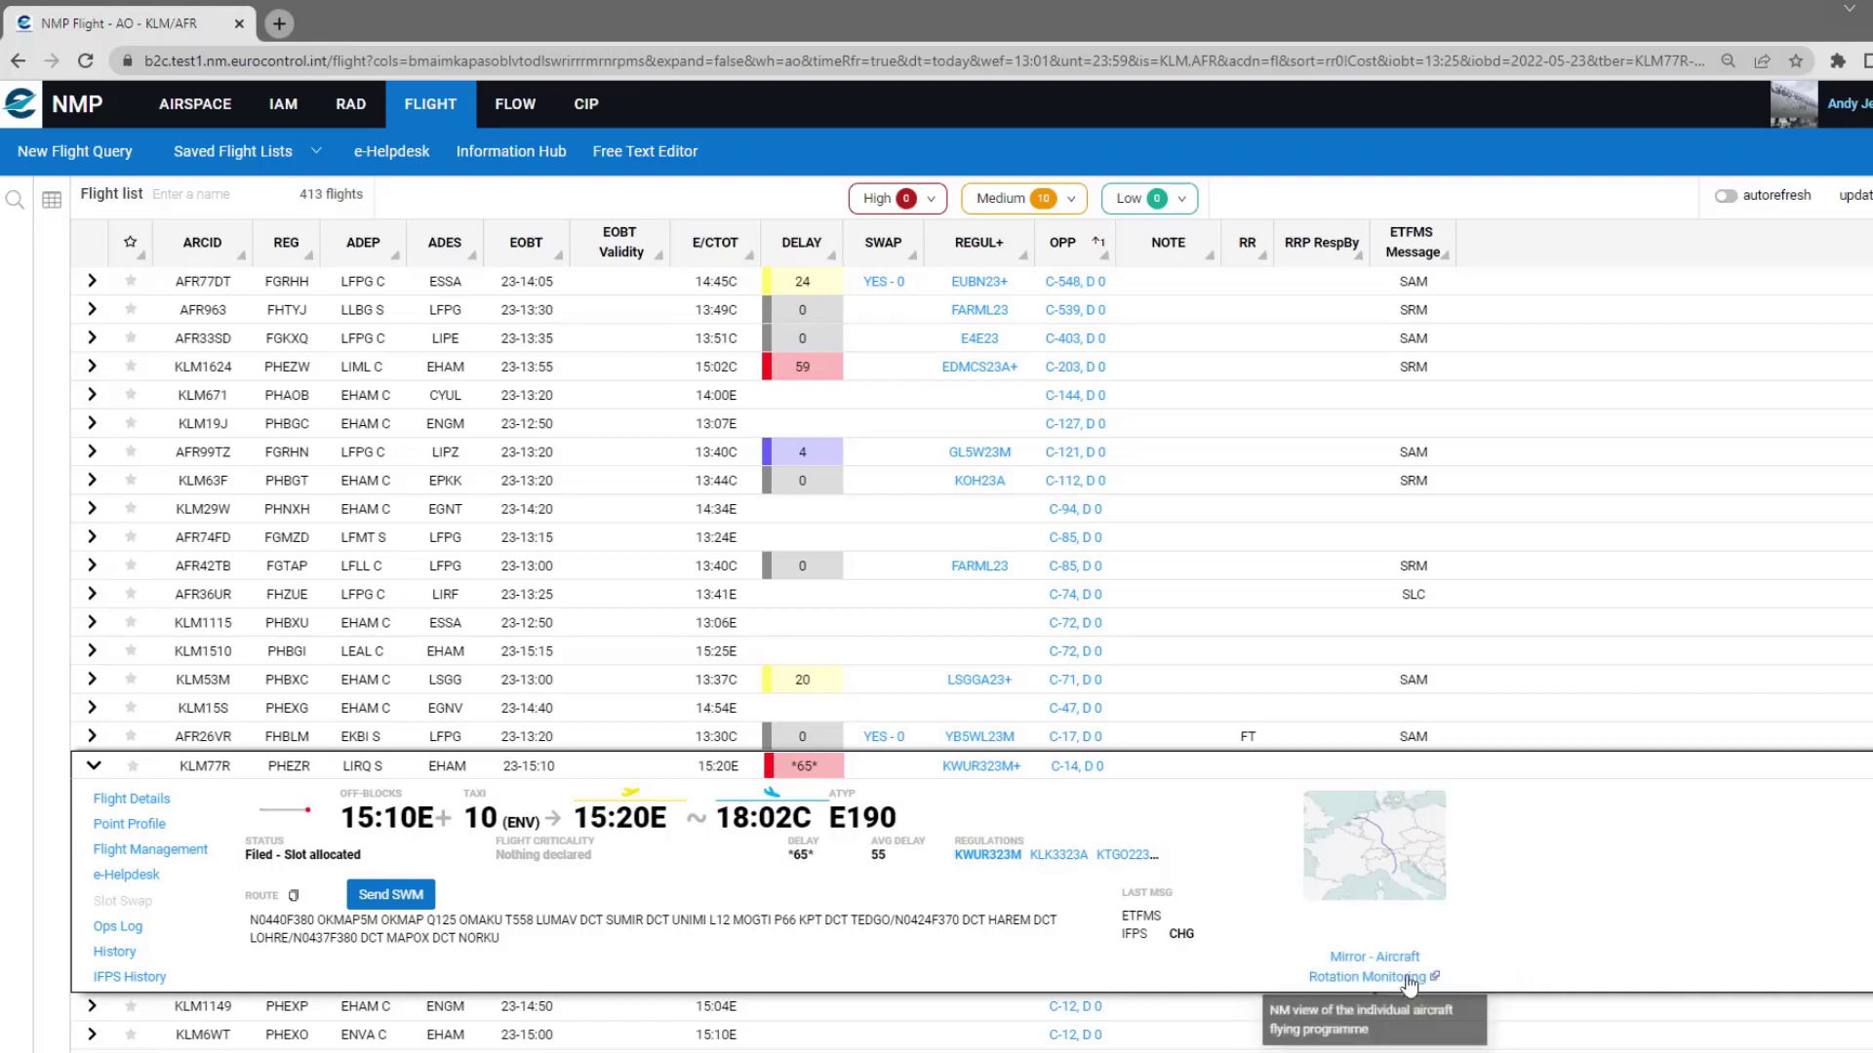
- Launch the Mirror - Aircraft Rotation Monitoring dashboard for PHEZR in a new tab
left_click(1371, 975)
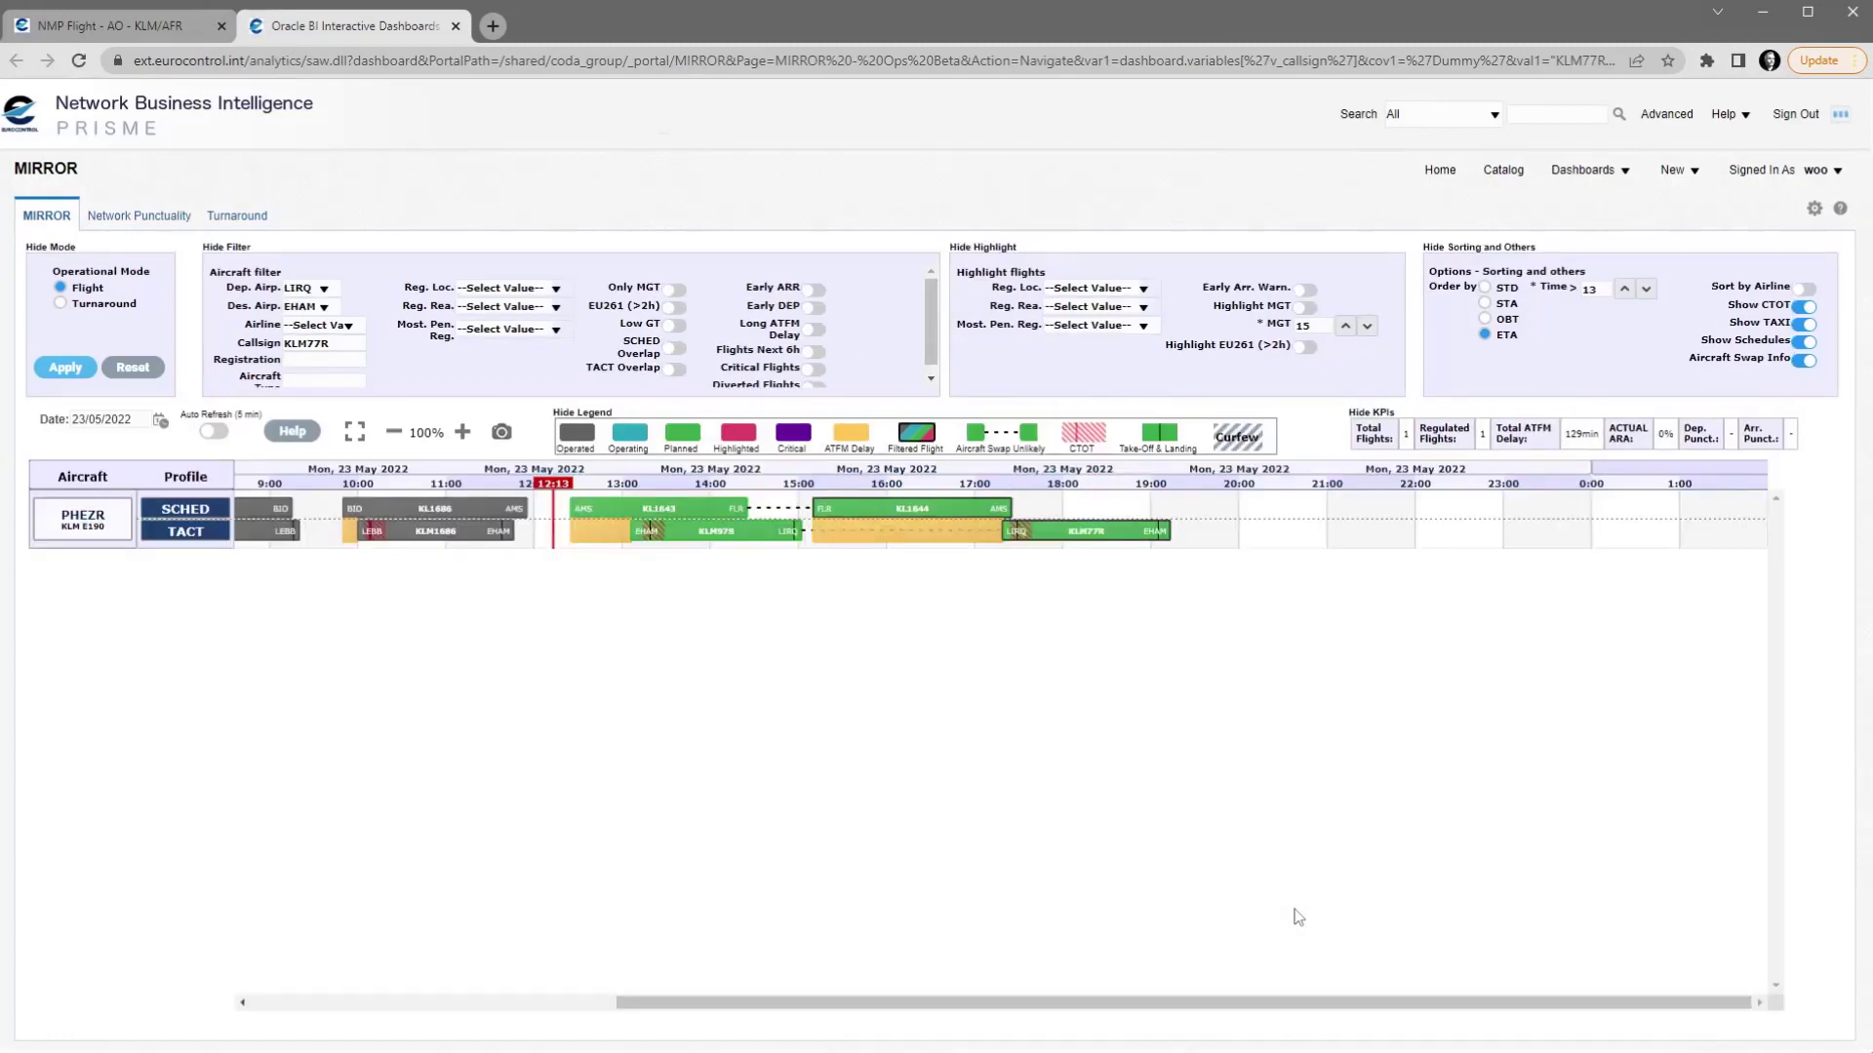